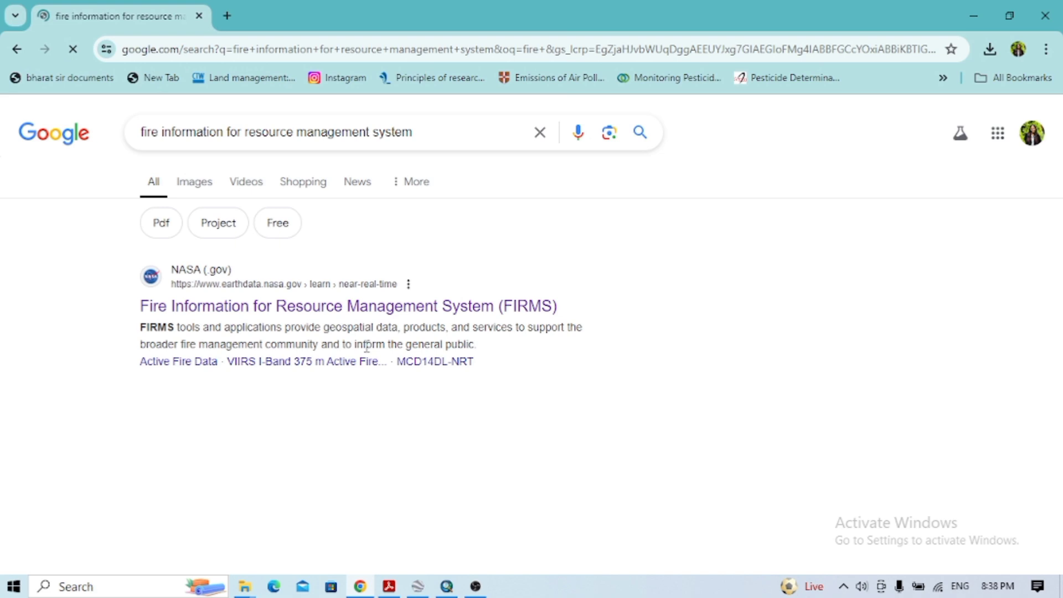
# - Open the earthdata.nasa.gov 'Fire Information for Resource Management System (FIRMS)' search result
pyautogui.click(347, 306)
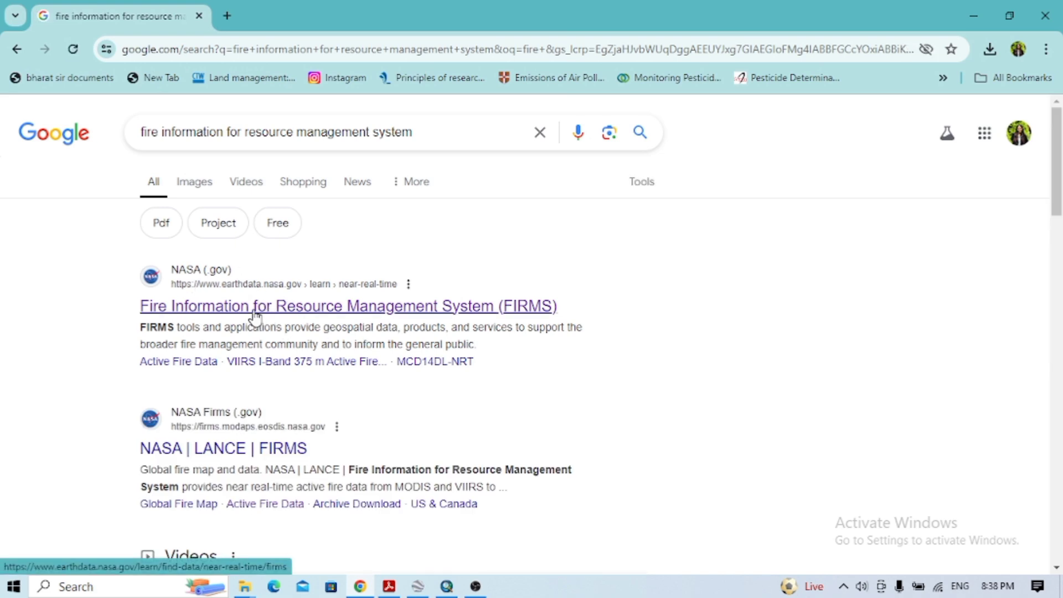
pyautogui.click(348, 306)
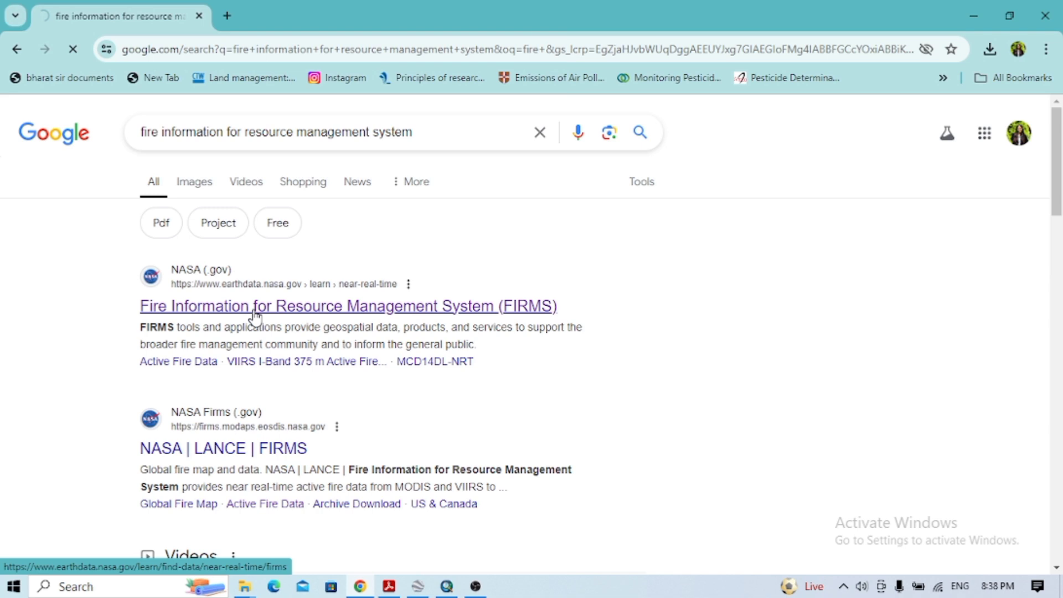
pyautogui.click(348, 306)
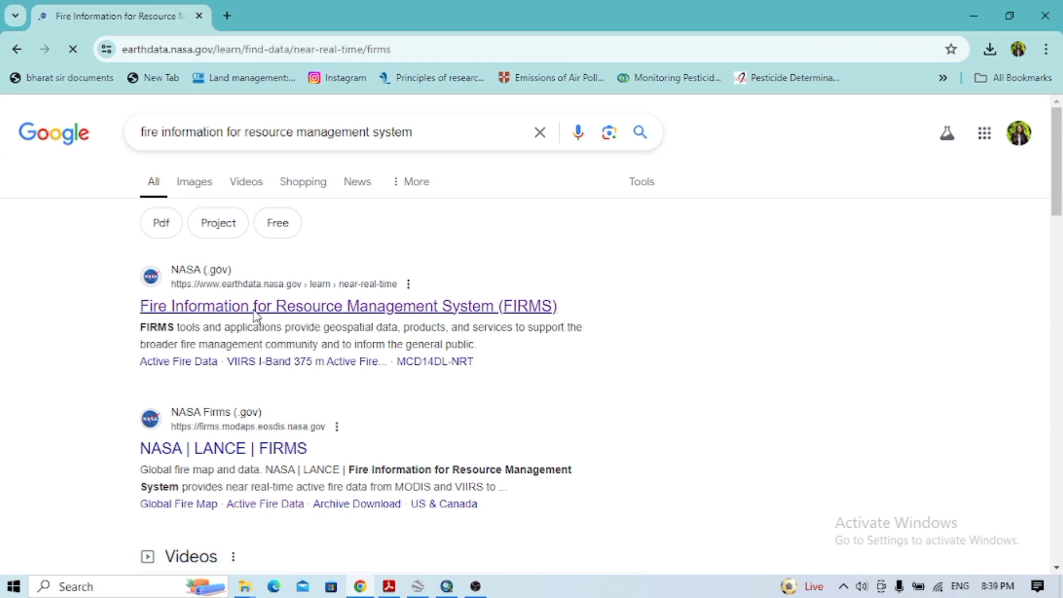
pyautogui.click(347, 305)
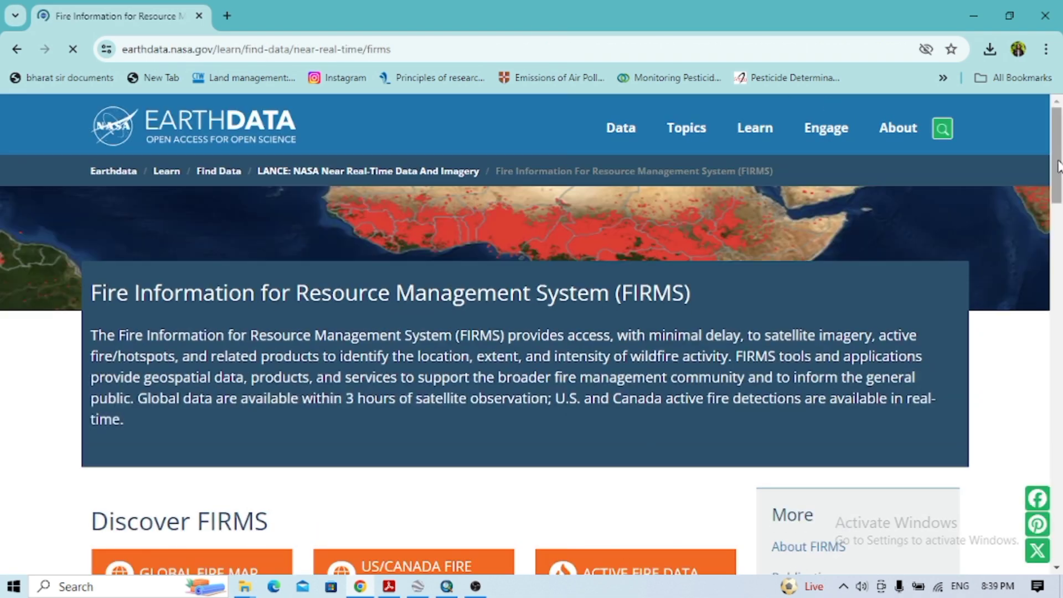
pyautogui.scroll(-3)
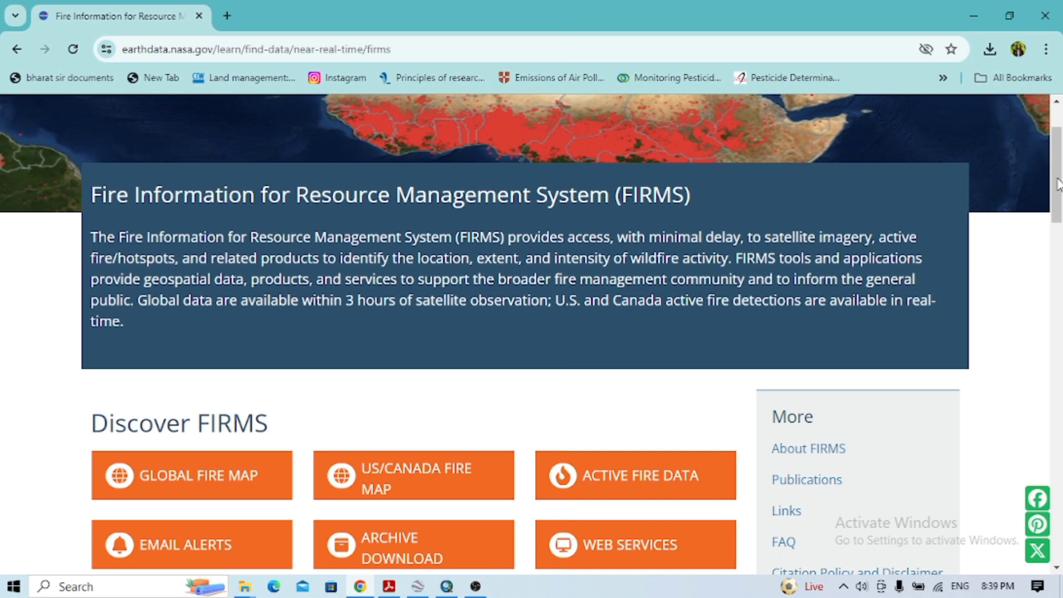
pyautogui.scroll(-3)
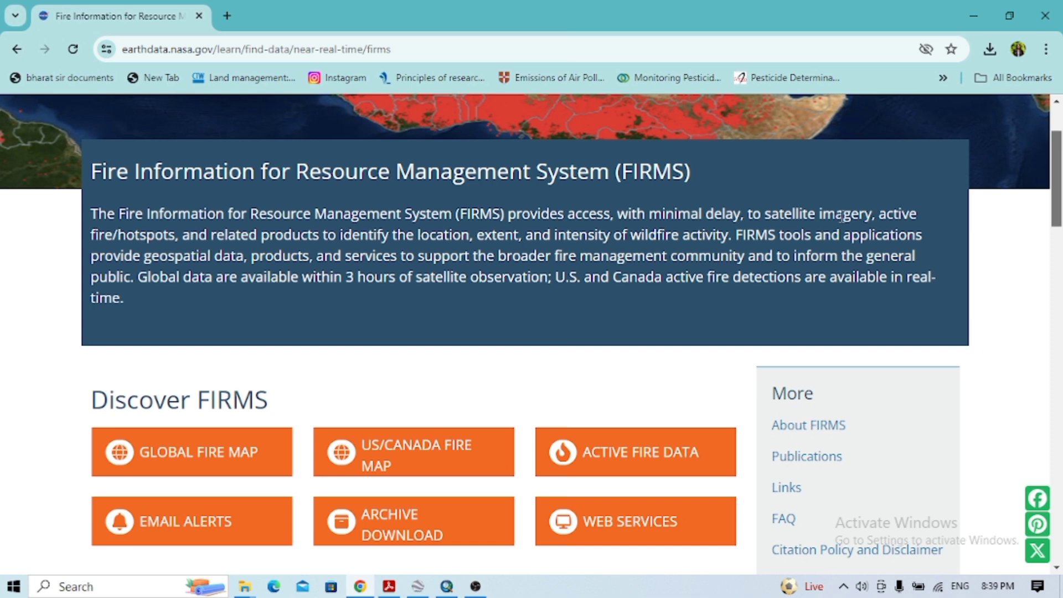
pyautogui.moveTo(181, 301)
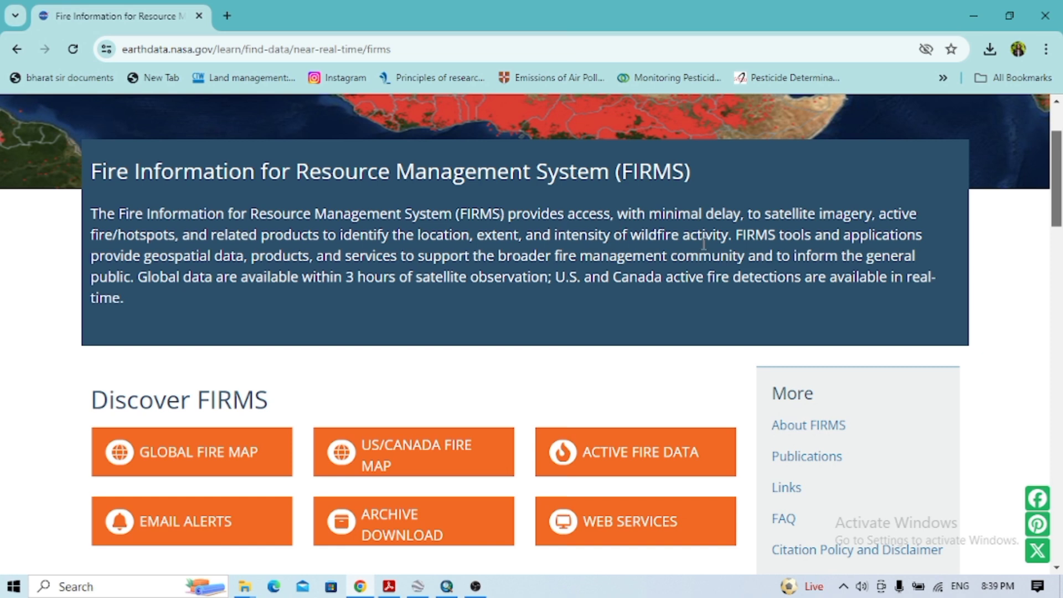
pyautogui.moveTo(414, 261)
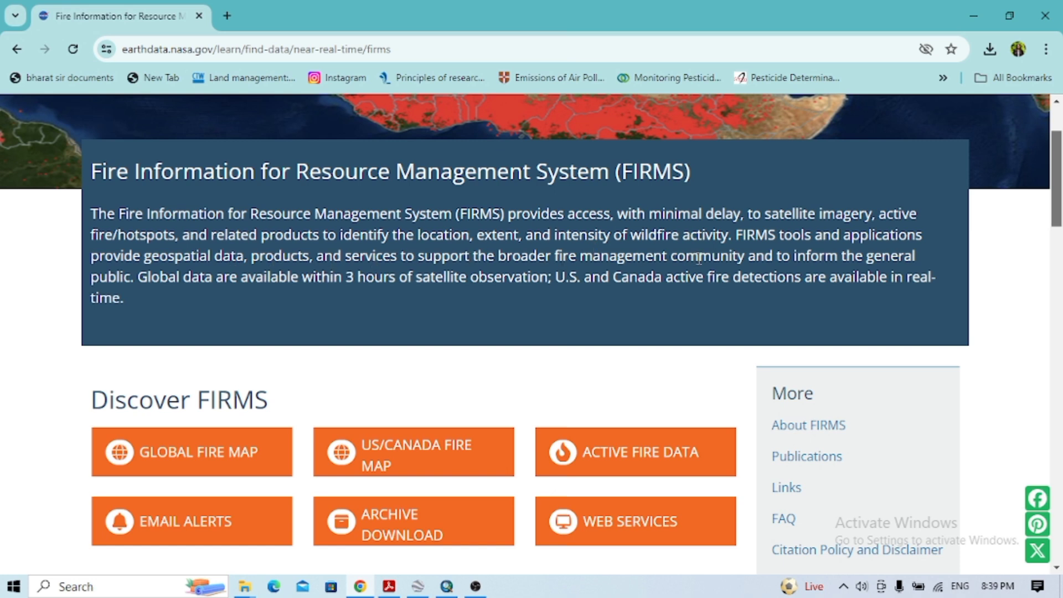
pyautogui.scroll(-3)
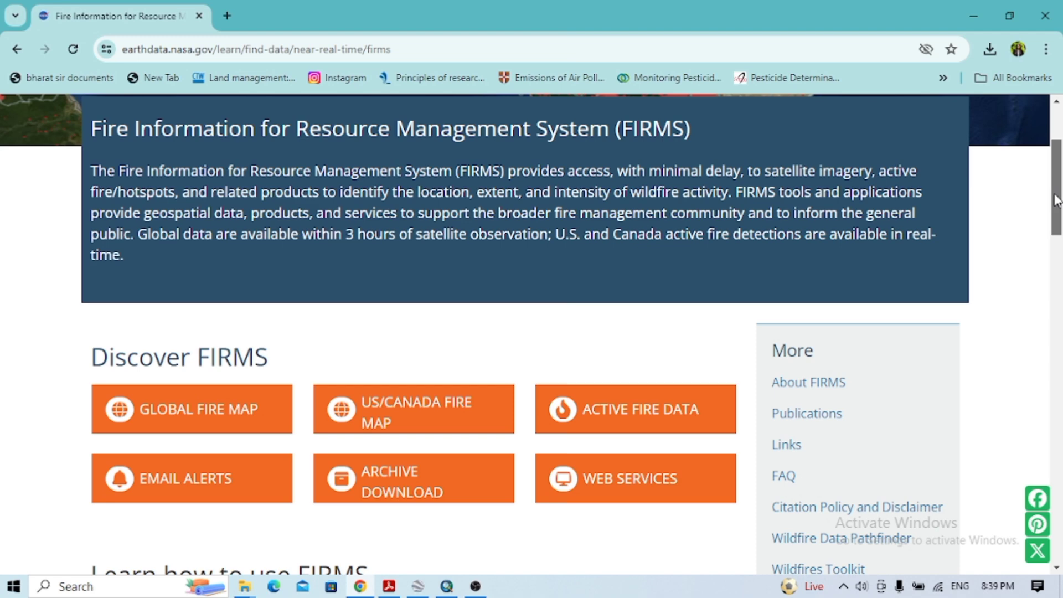
pyautogui.scroll(-3)
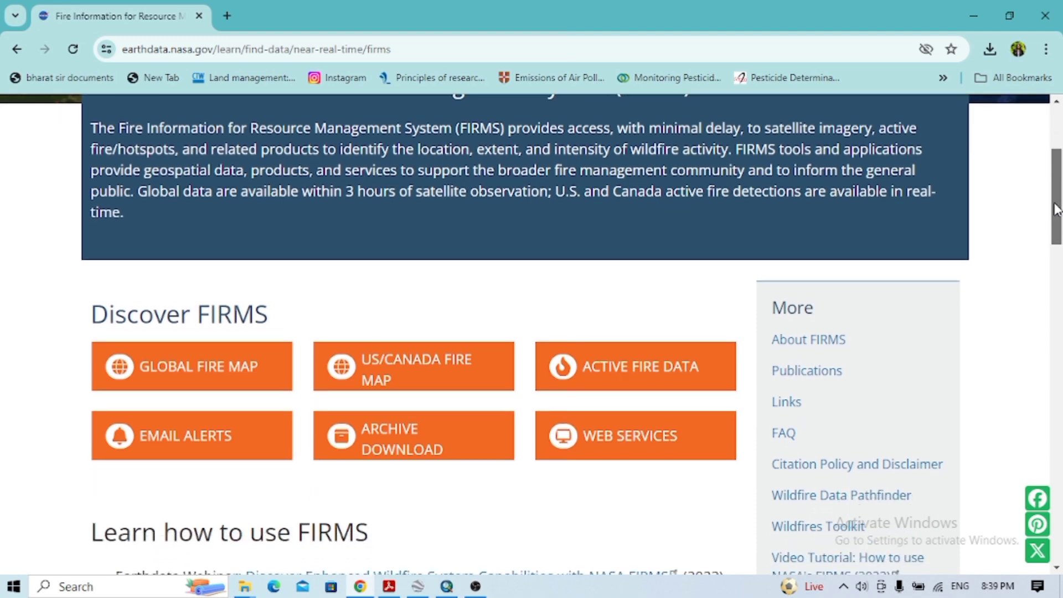
pyautogui.scroll(-3)
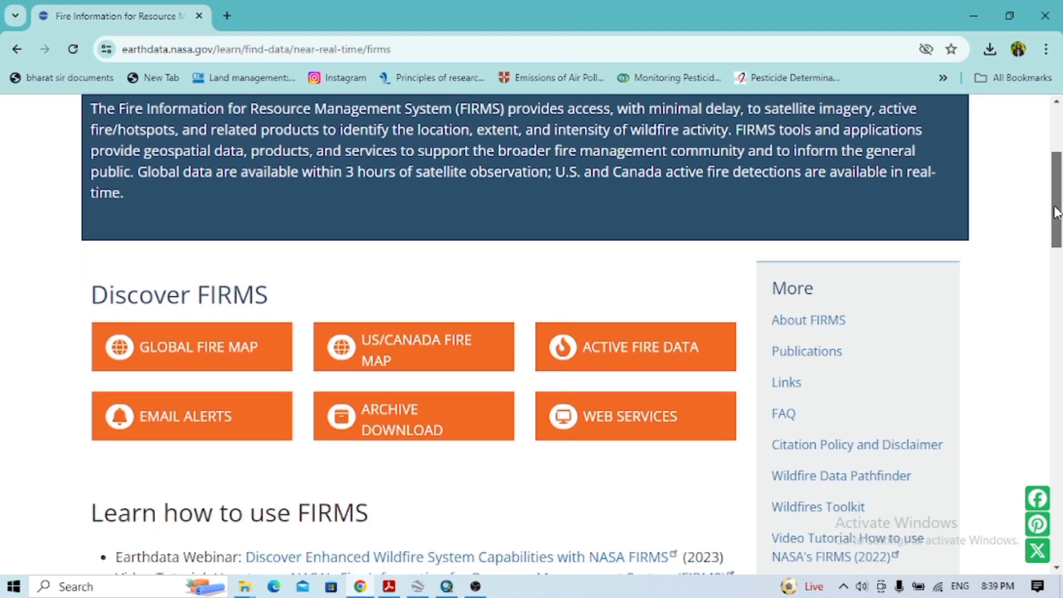
pyautogui.scroll(3)
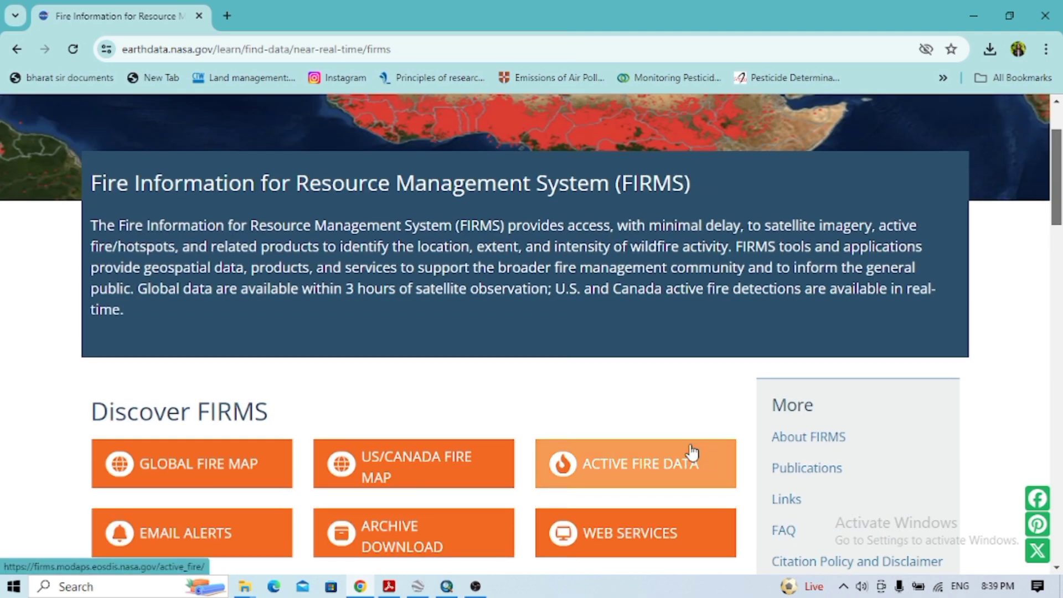
pyautogui.moveTo(648, 402)
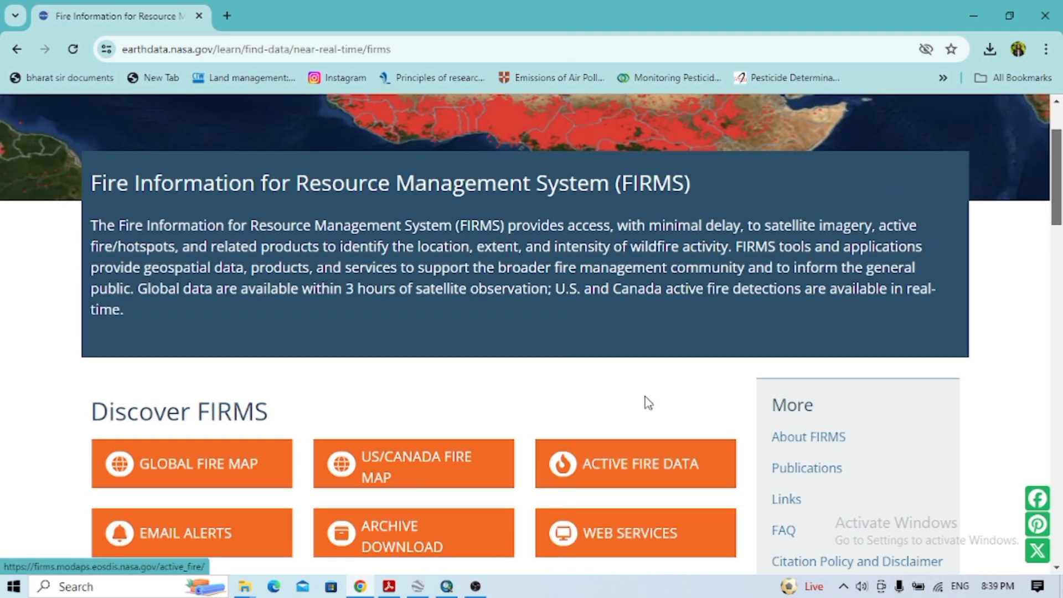
# - Open Active Fire Data and scroll to the Shapefiles table of 24h, 48h and 7d downloads
pyautogui.click(635, 463)
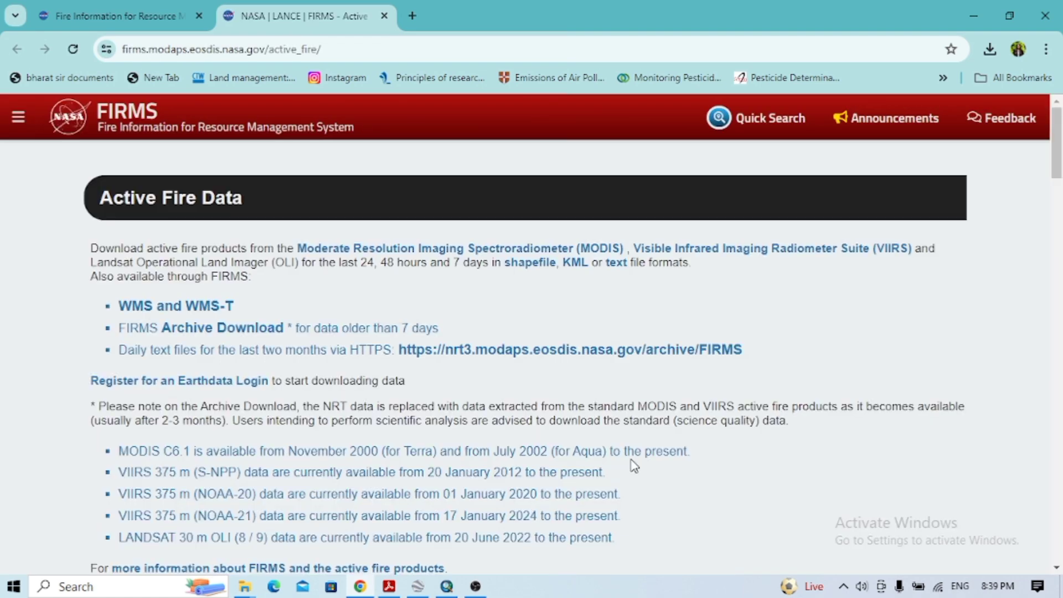
pyautogui.scroll(-3)
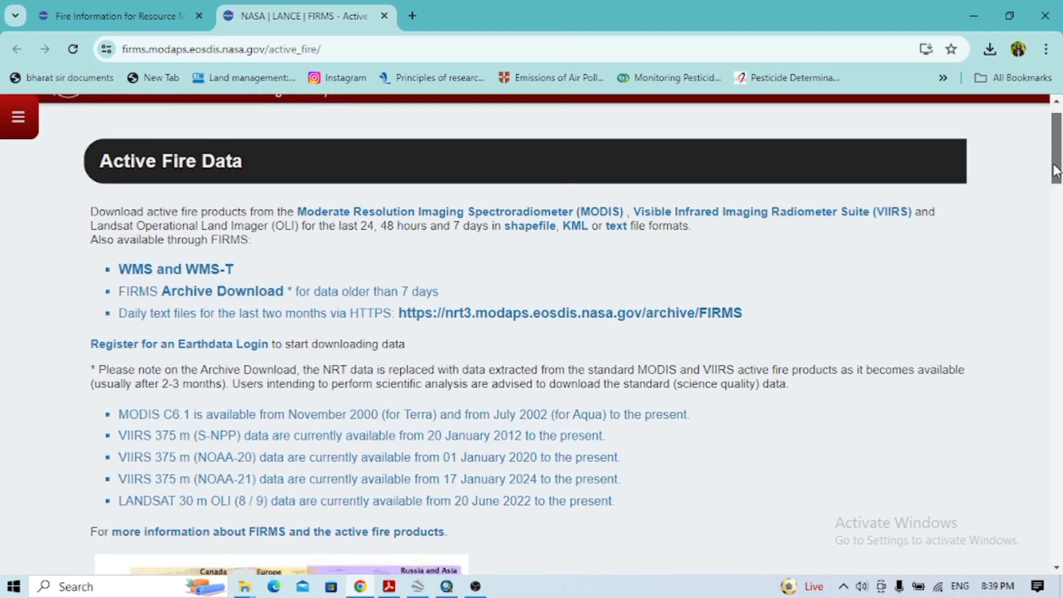
pyautogui.scroll(-3)
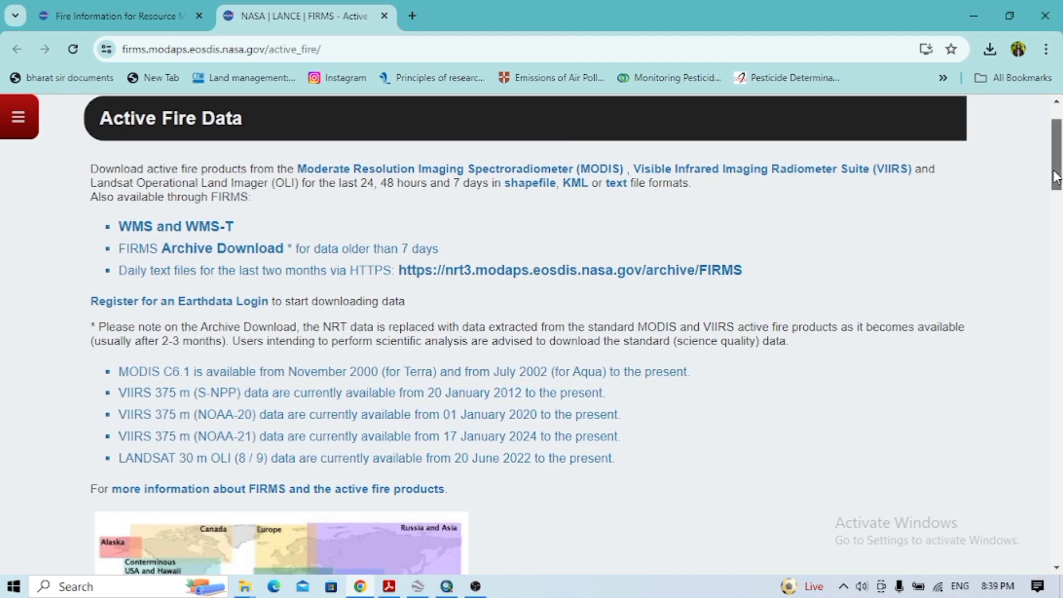
pyautogui.scroll(-3)
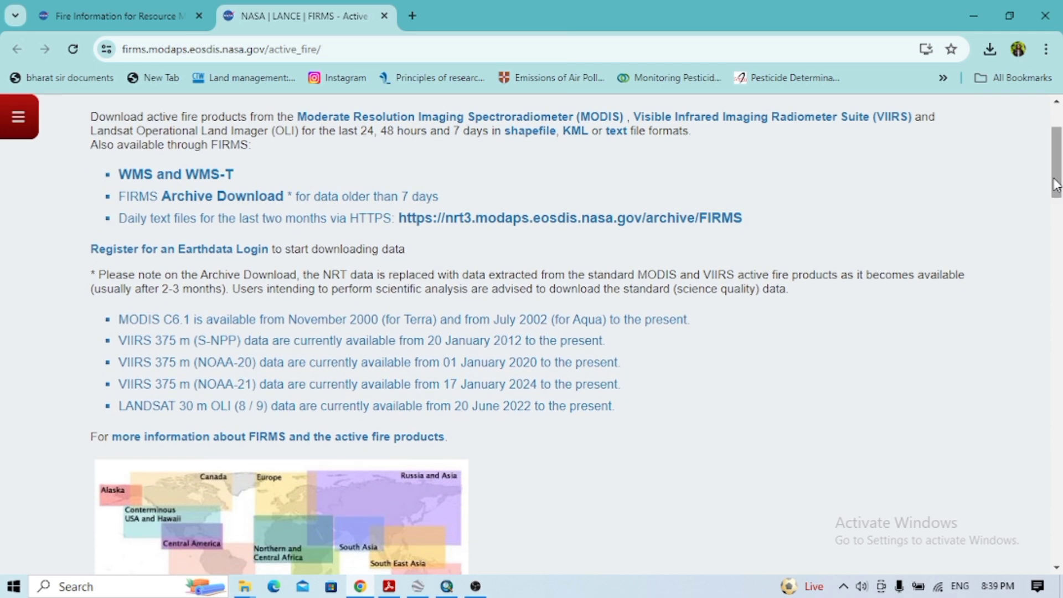
pyautogui.scroll(-3)
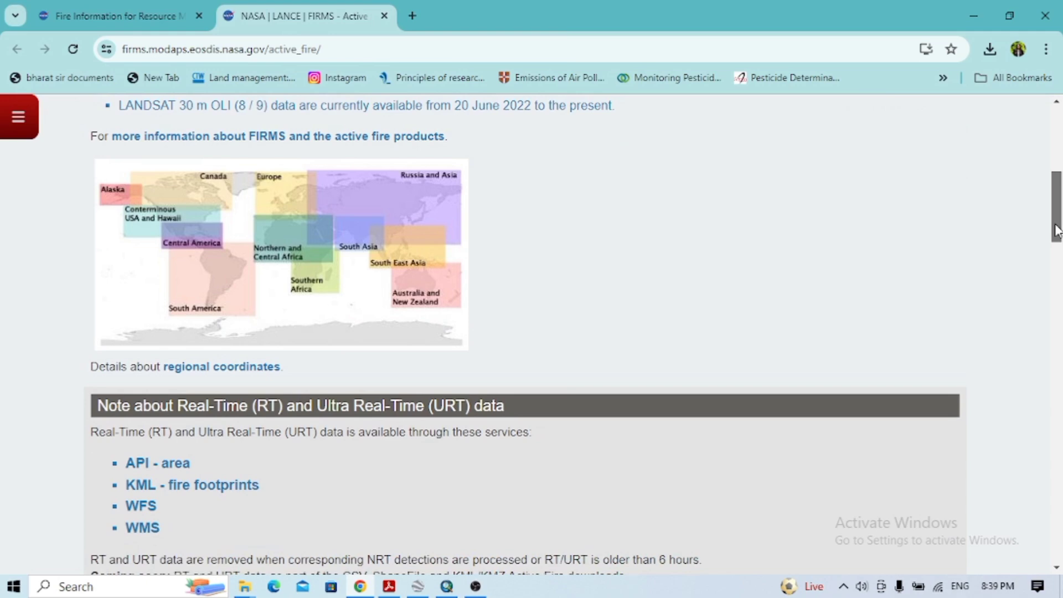
pyautogui.scroll(-3)
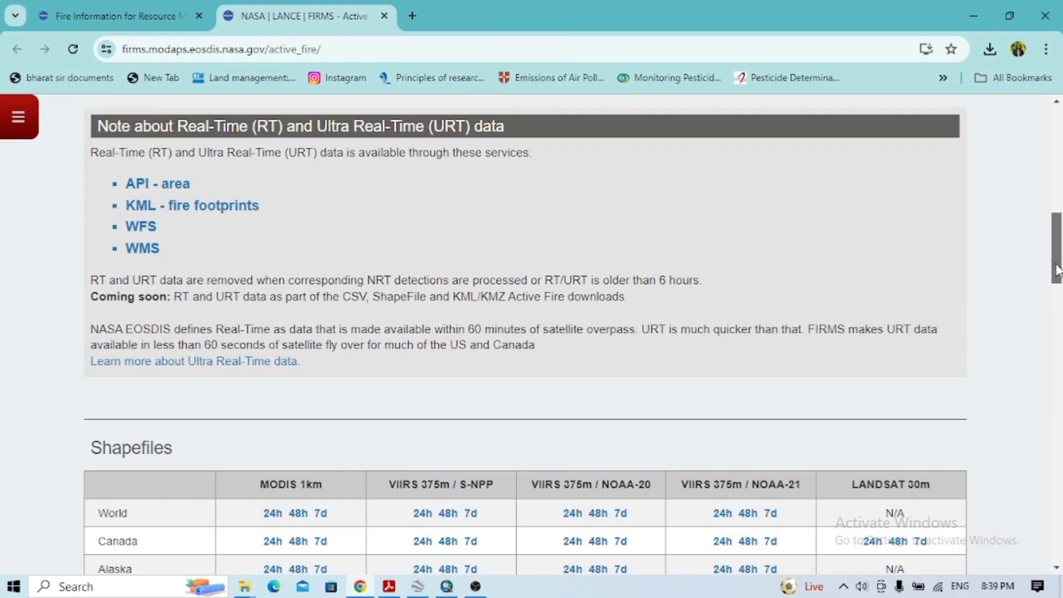
pyautogui.scroll(-3)
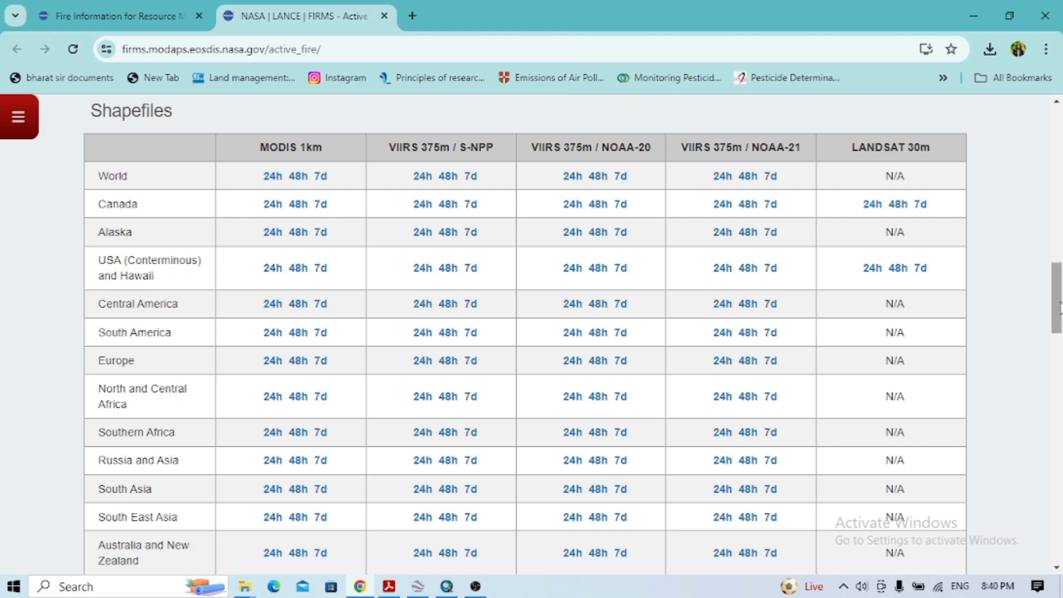
# - Scroll to the KML table and download the MODIS South Asia '48h (anim)' file
pyautogui.scroll(-3)
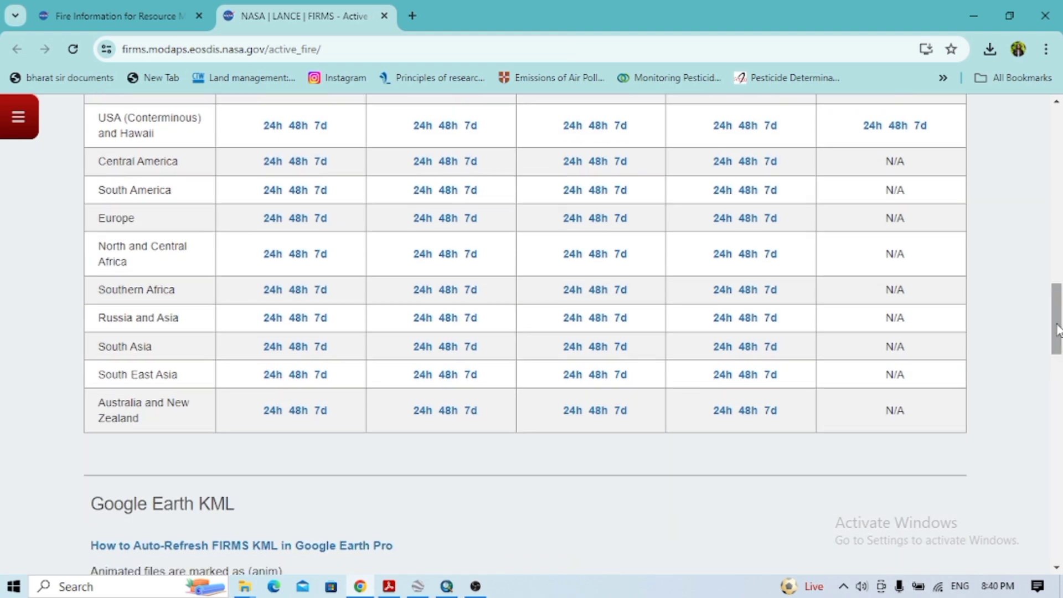
pyautogui.scroll(-3)
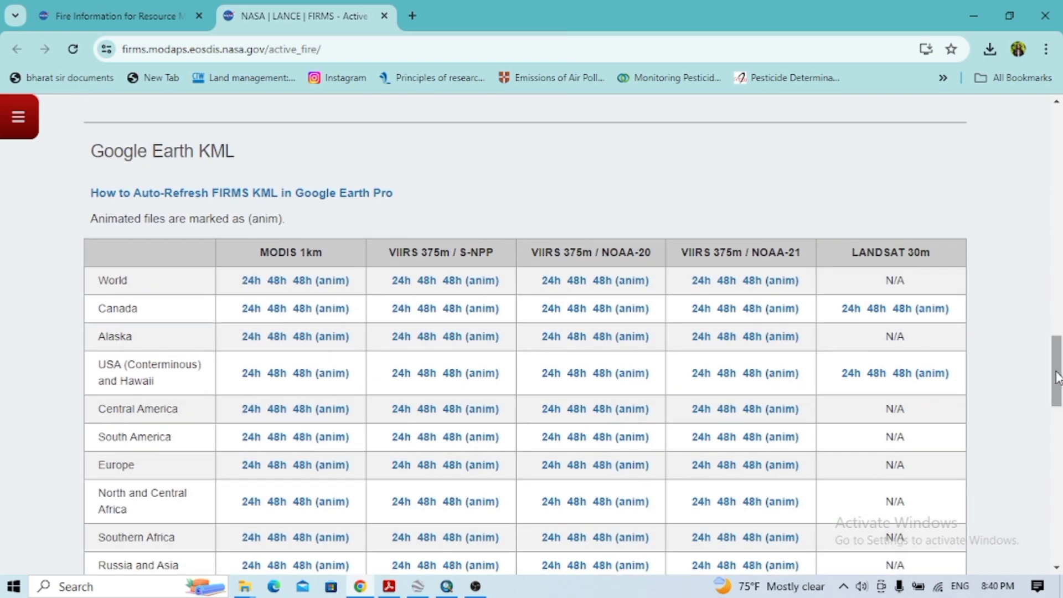
pyautogui.scroll(-3)
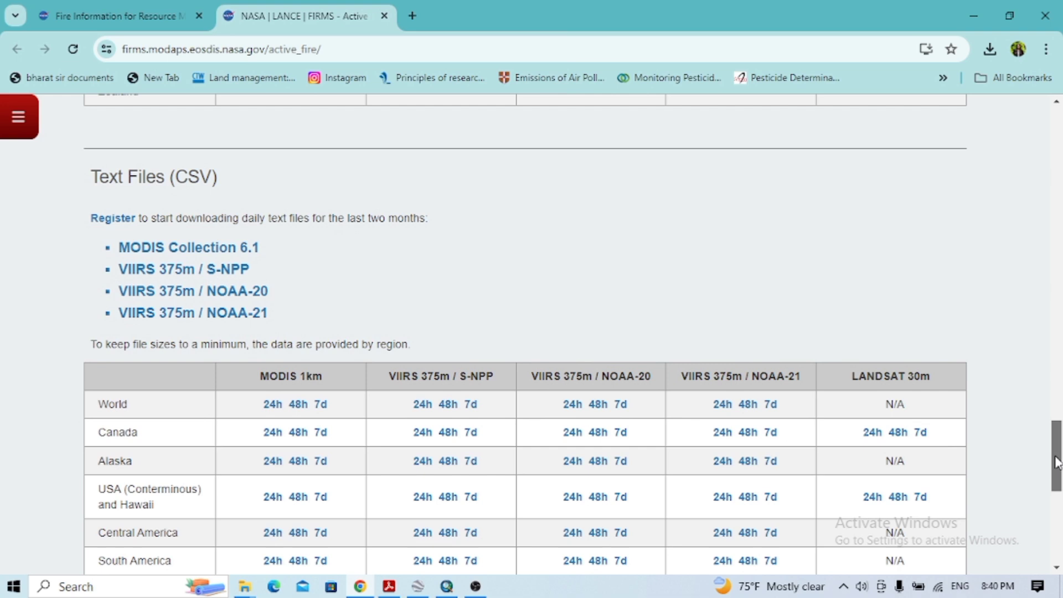
pyautogui.moveTo(617, 324)
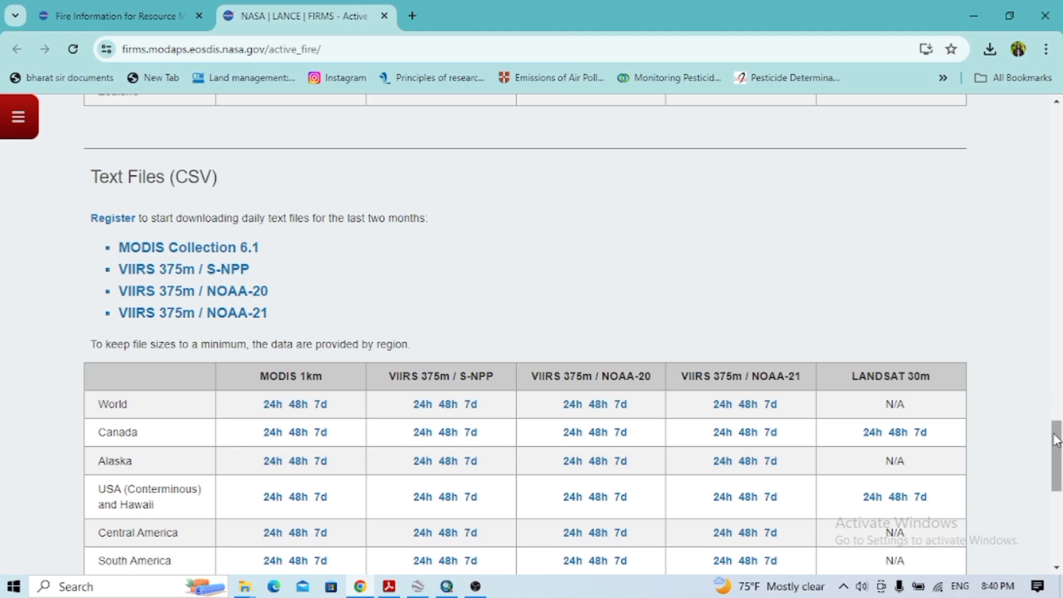
pyautogui.scroll(-3)
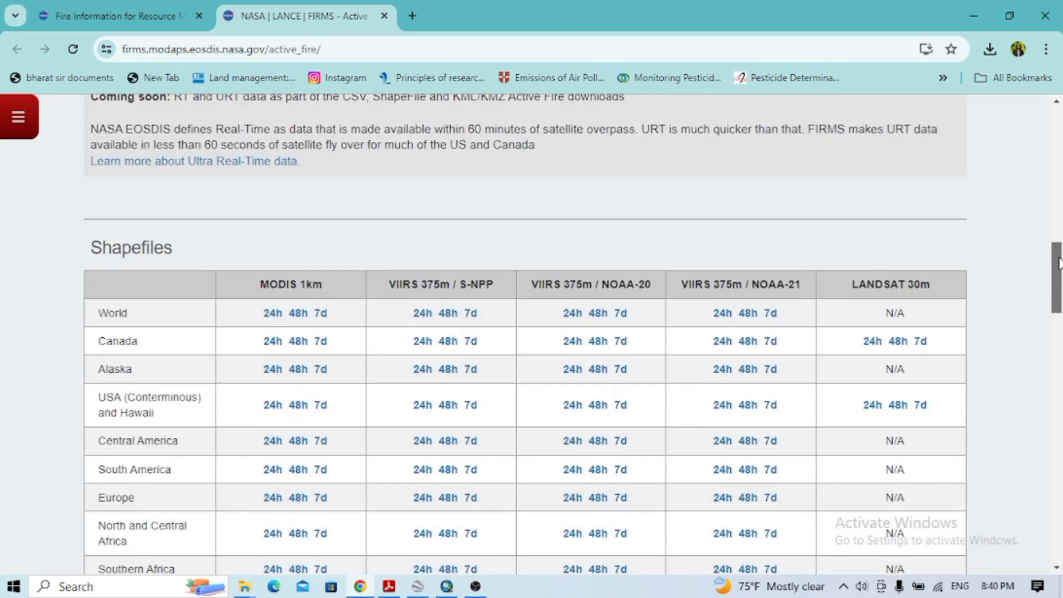
pyautogui.scroll(-3)
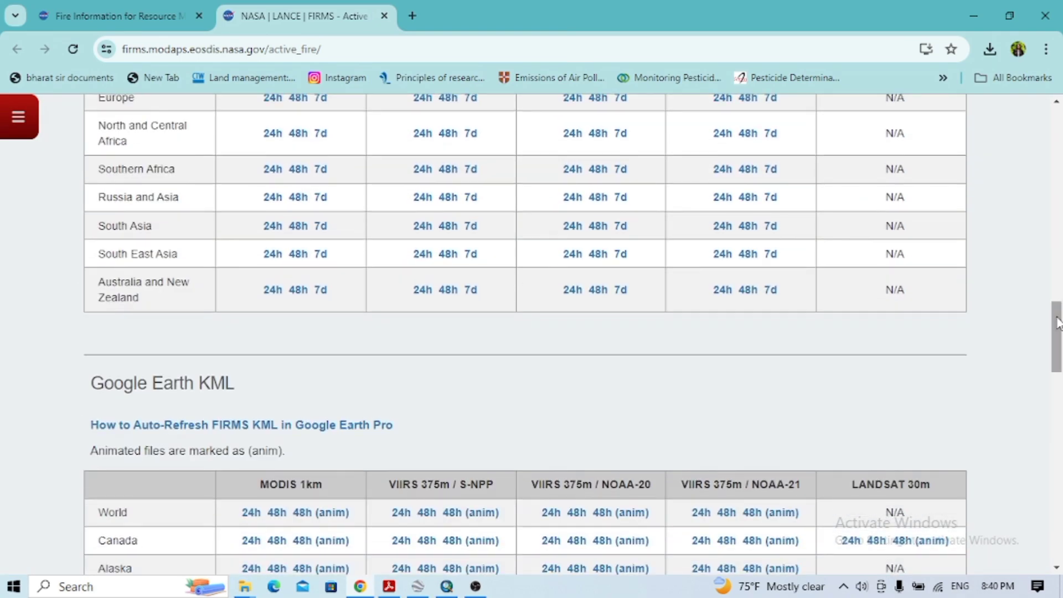
pyautogui.scroll(-3)
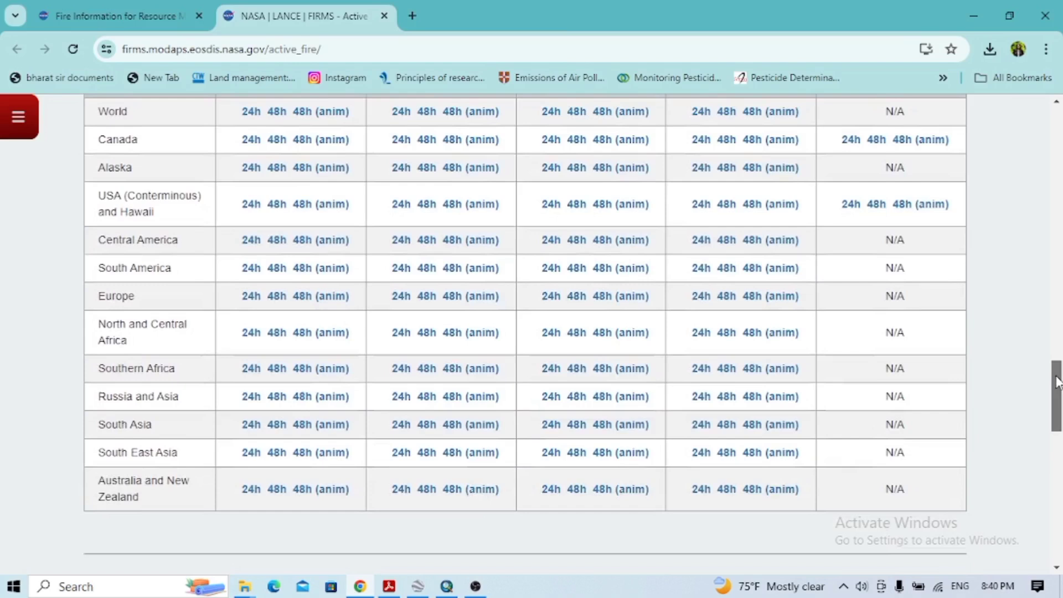
pyautogui.scroll(-3)
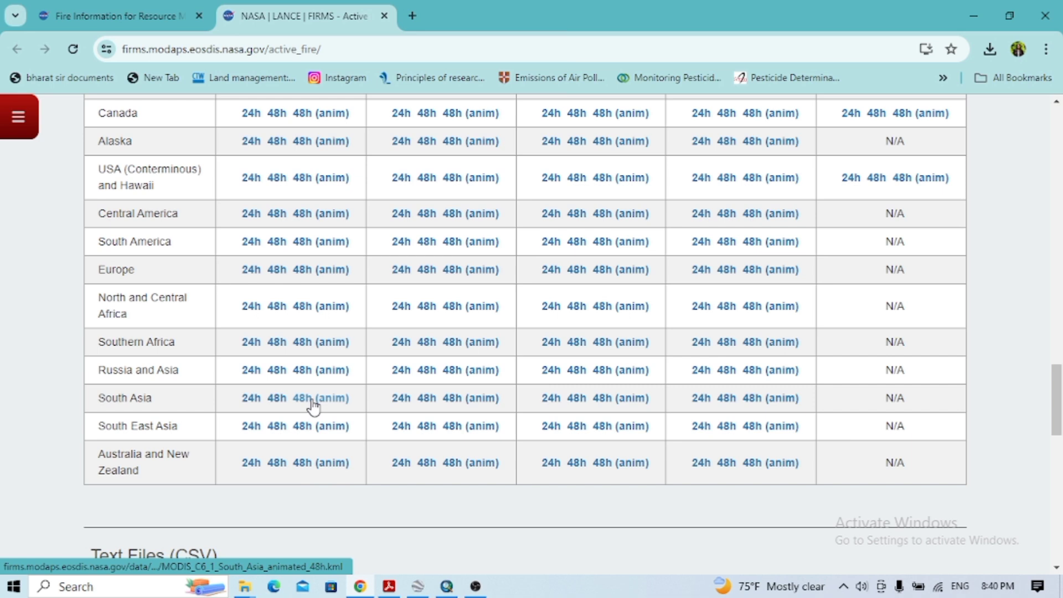
pyautogui.click(326, 398)
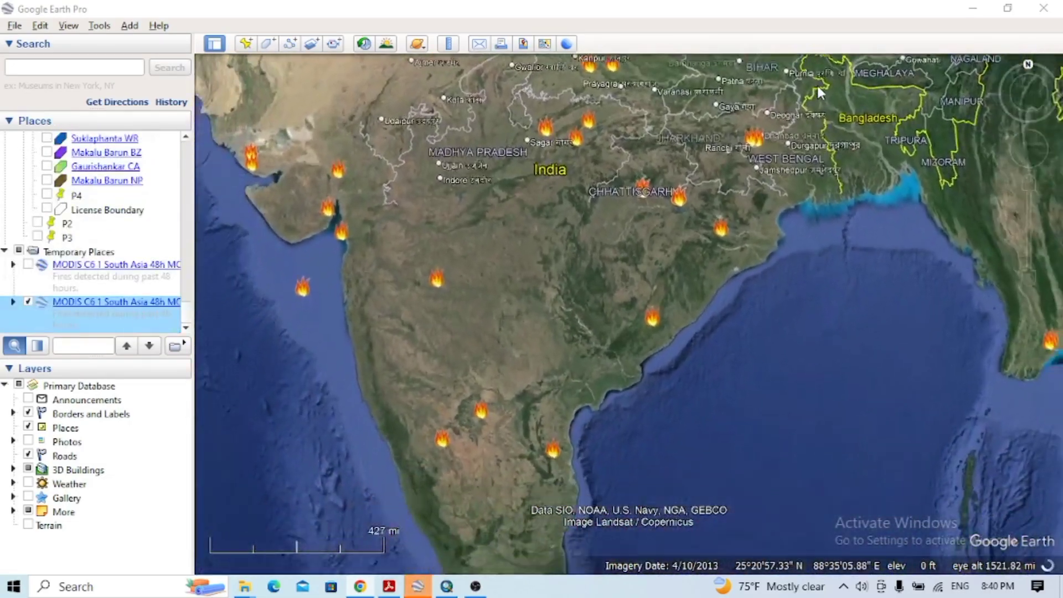
# - Pan the globe over fire clusters near Islamabad, Jammu and Kashmir, Peshawar and Kabul
pyautogui.scroll(-3)
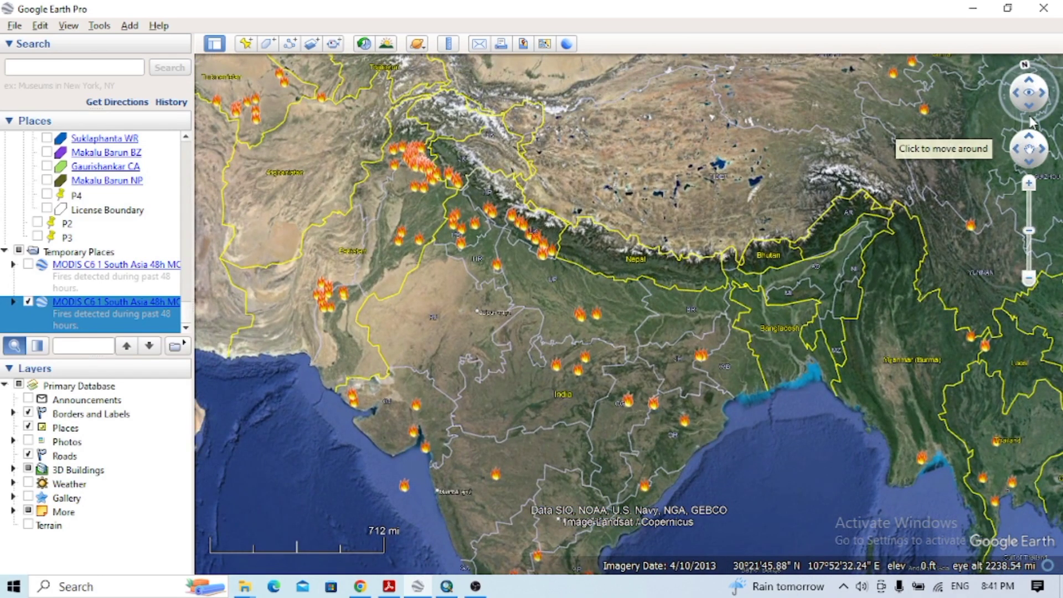
pyautogui.moveTo(1027, 183)
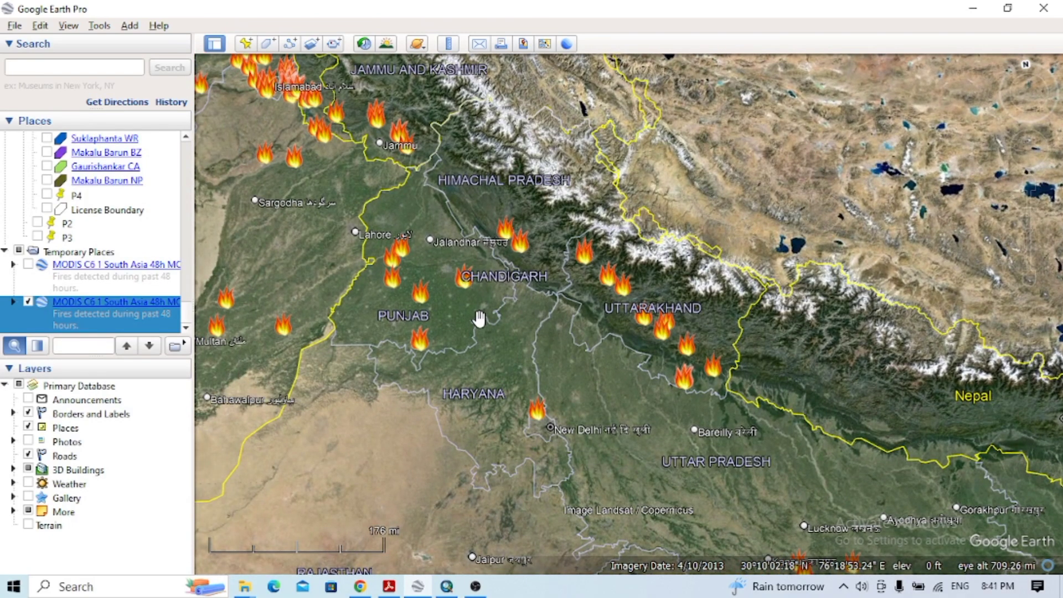
pyautogui.moveTo(479, 319); pyautogui.dragTo(527, 259)
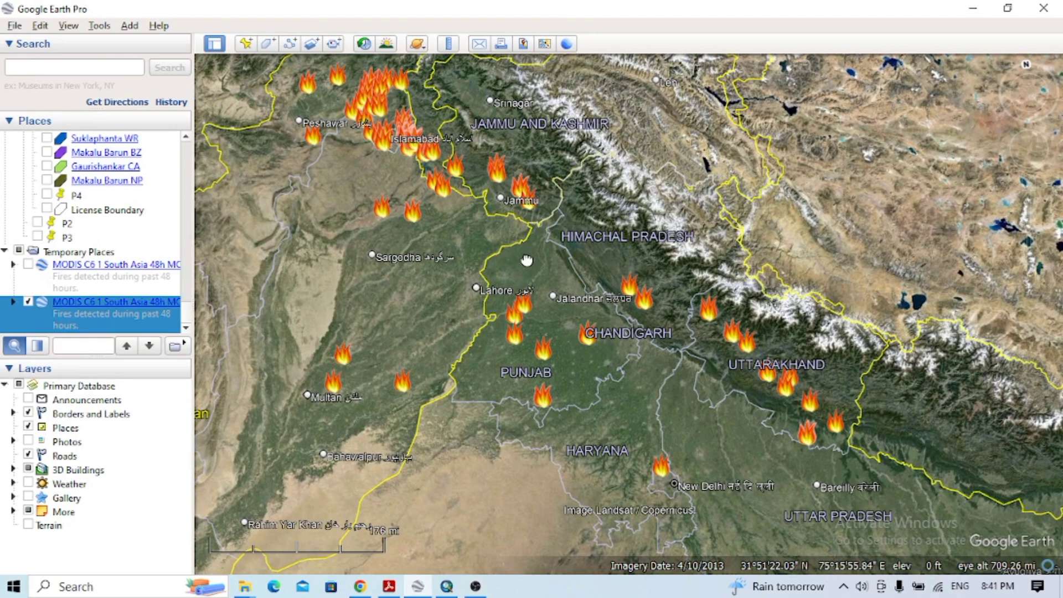
pyautogui.moveTo(527, 260); pyautogui.dragTo(595, 317)
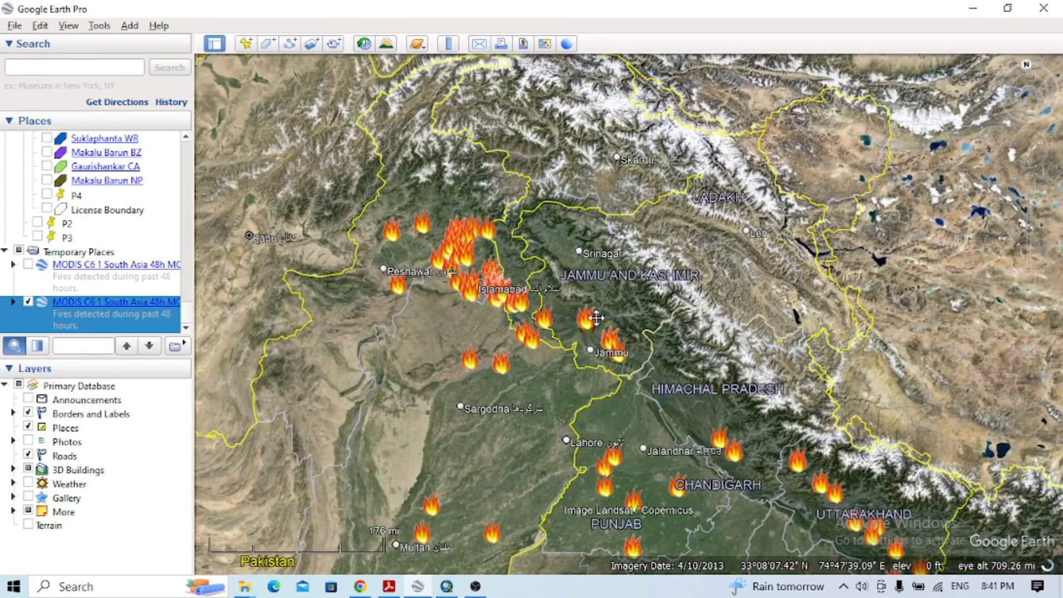
pyautogui.moveTo(597, 318); pyautogui.dragTo(686, 274)
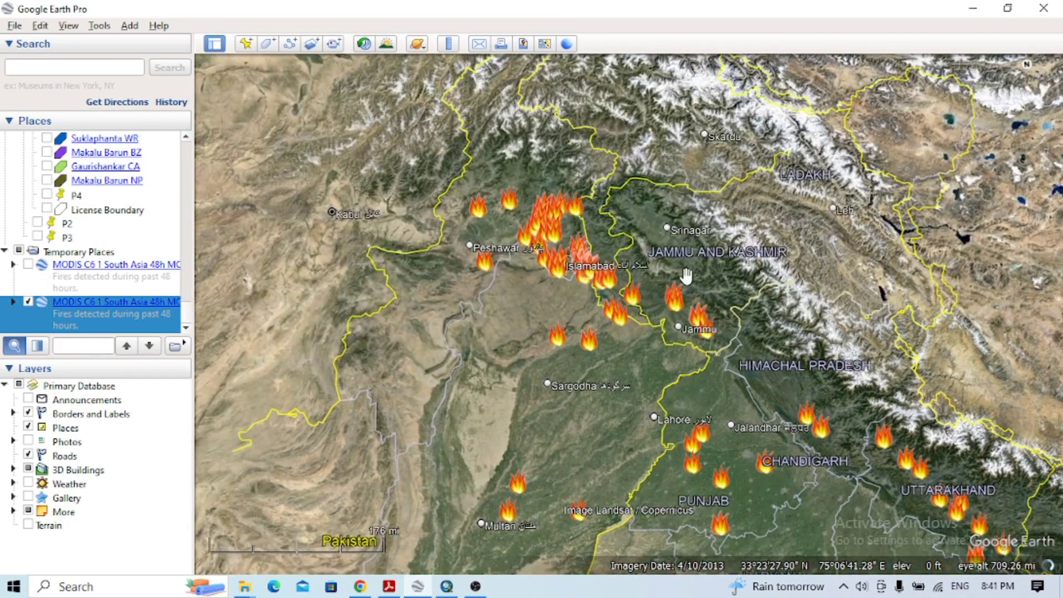
pyautogui.moveTo(687, 274); pyautogui.dragTo(440, 201)
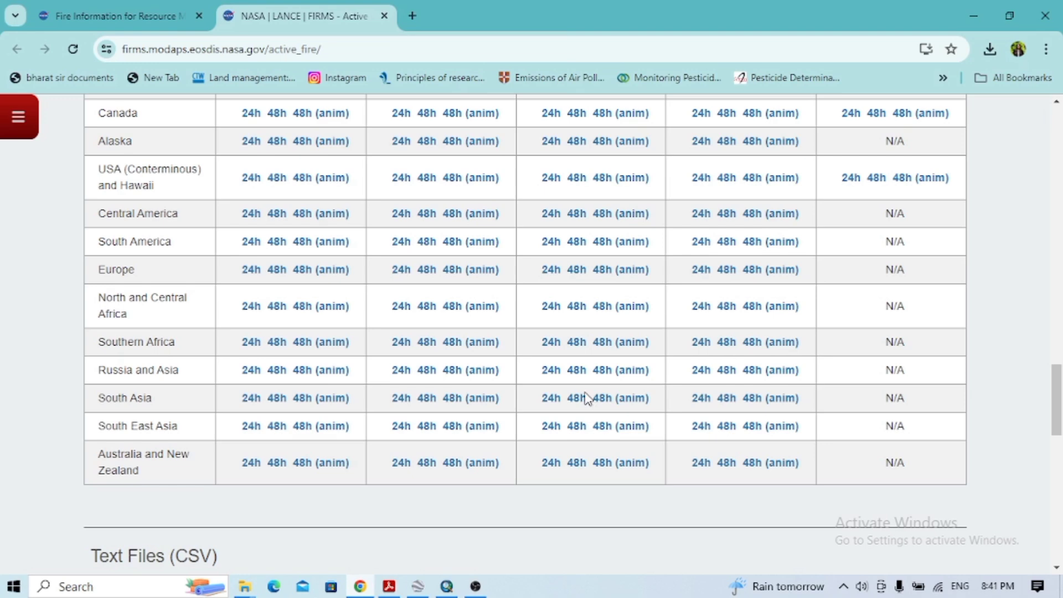
# - Download the MODIS 1km World '7d' shapefile and switch to the empty ArcMap map
pyautogui.scroll(-3)
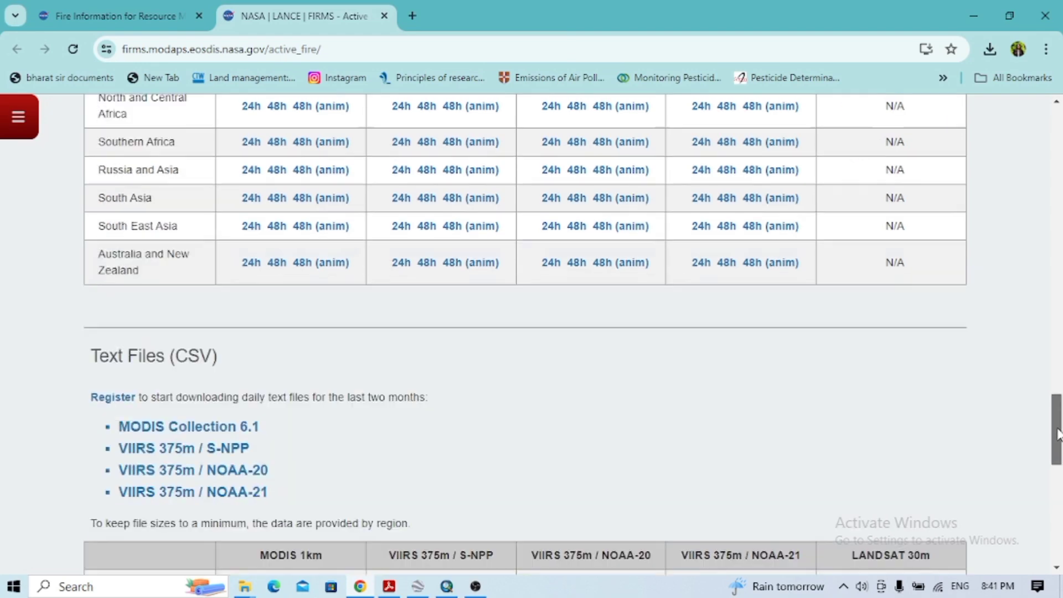
pyautogui.scroll(3)
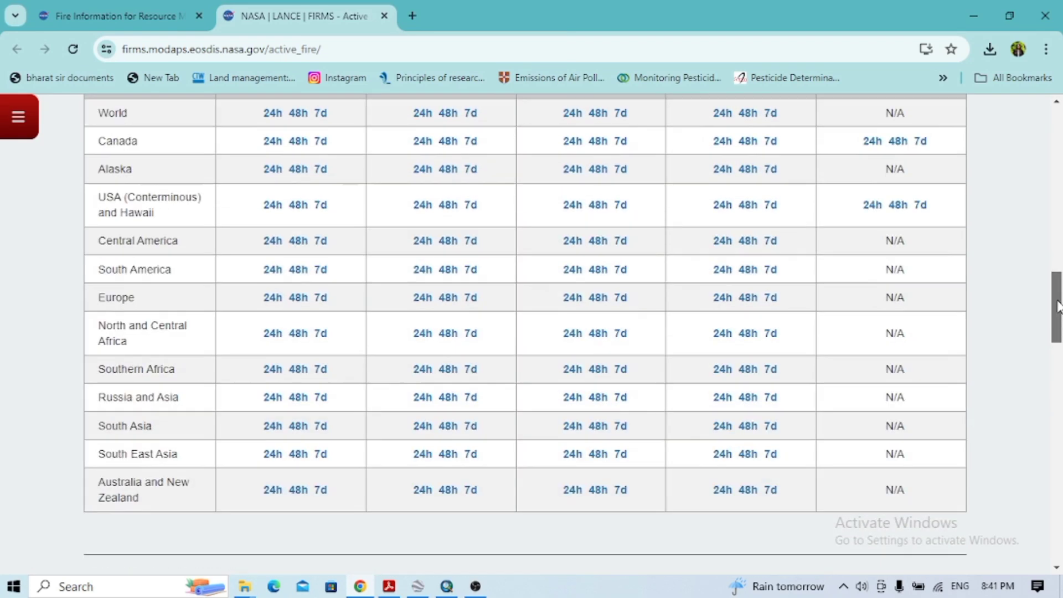
pyautogui.scroll(3)
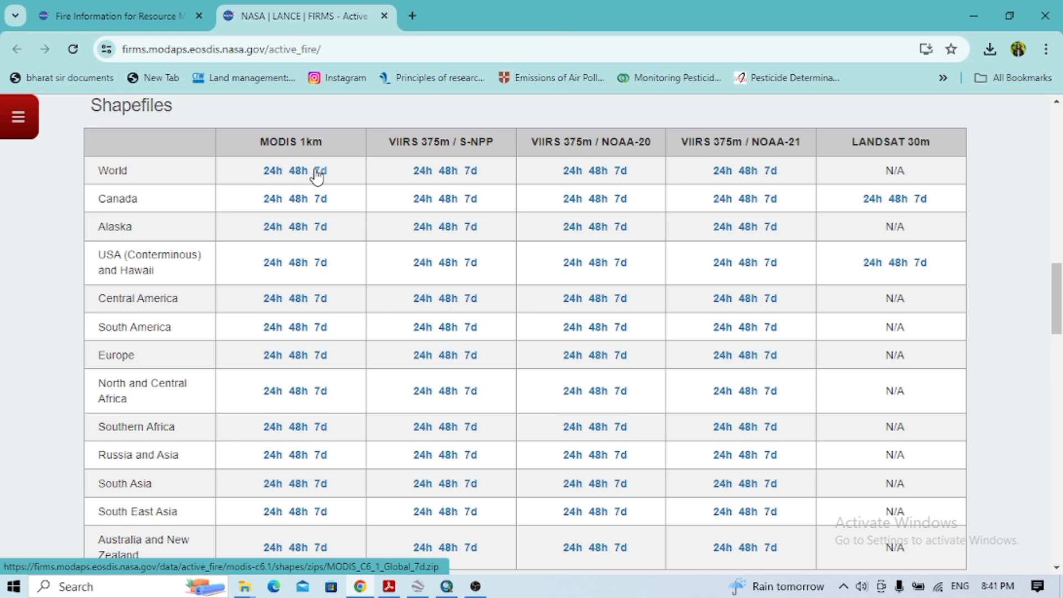
pyautogui.click(320, 171)
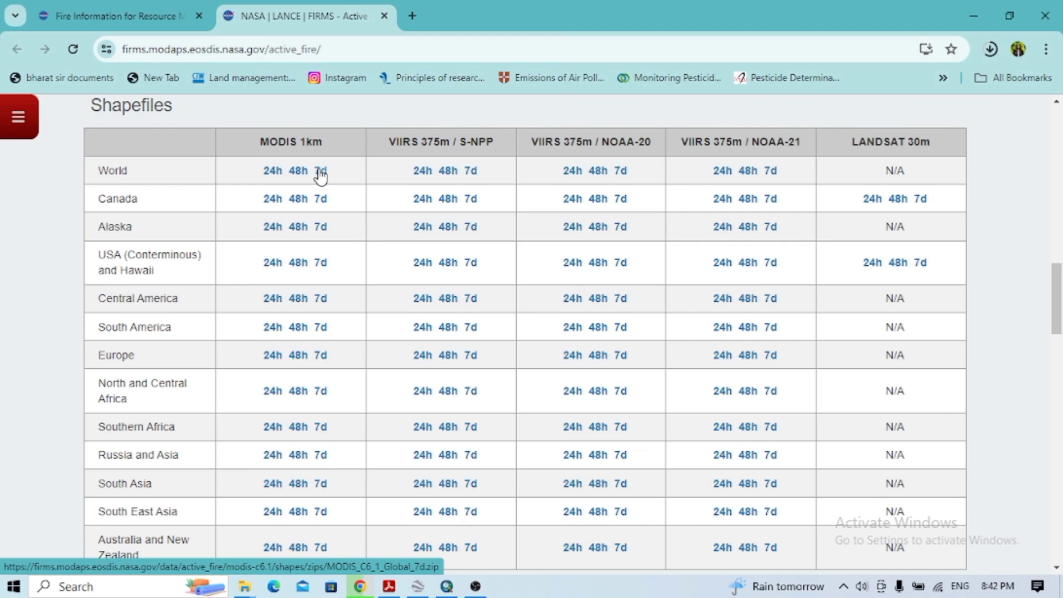
pyautogui.click(322, 170)
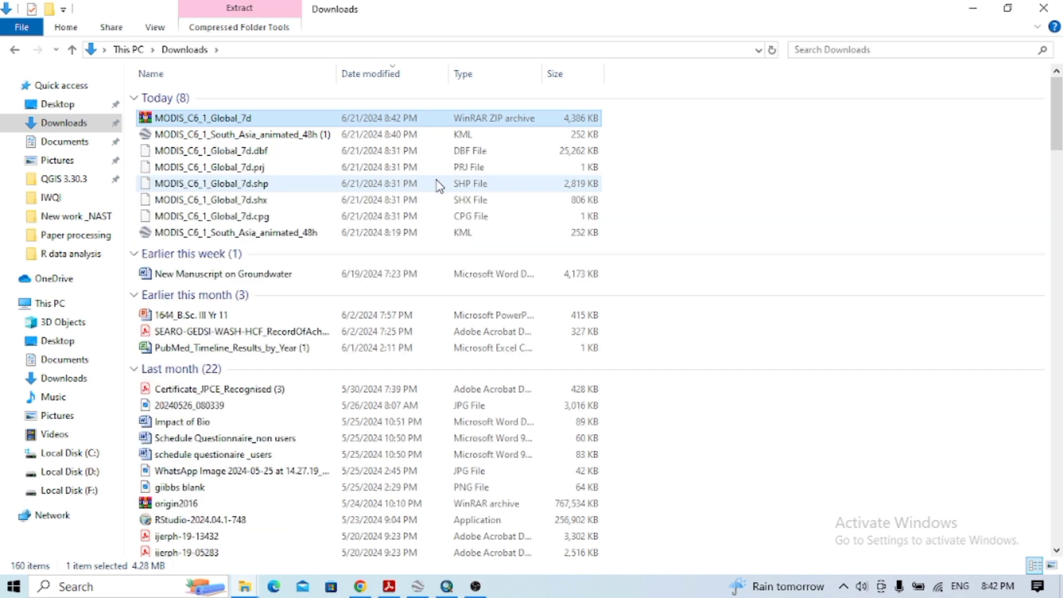
pyautogui.click(446, 585)
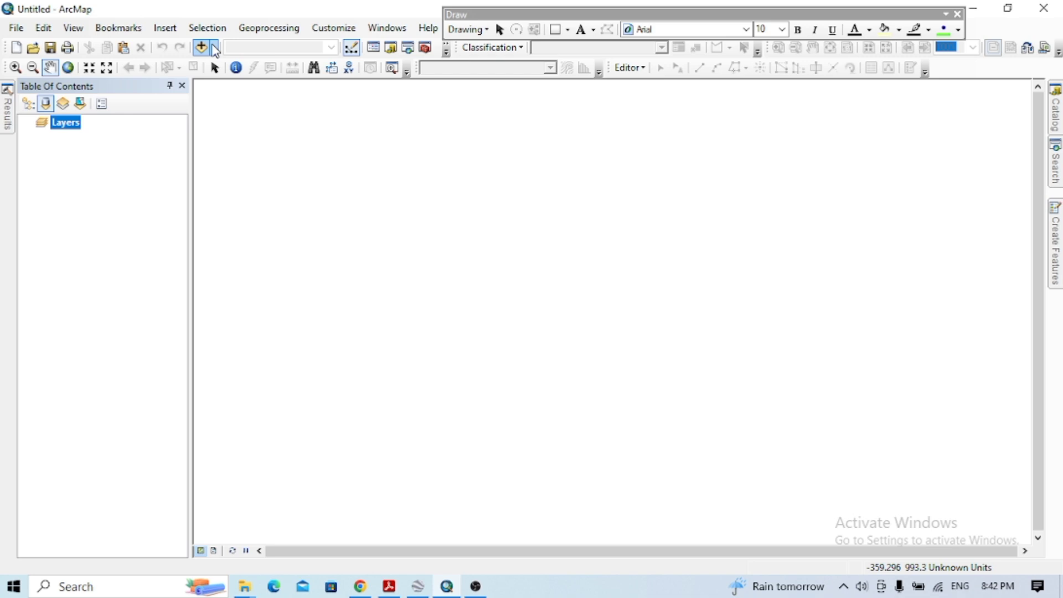
# - Add MODIS_C6_1_Global_7d.shp from the Downloads folder with Add Data
pyautogui.click(200, 47)
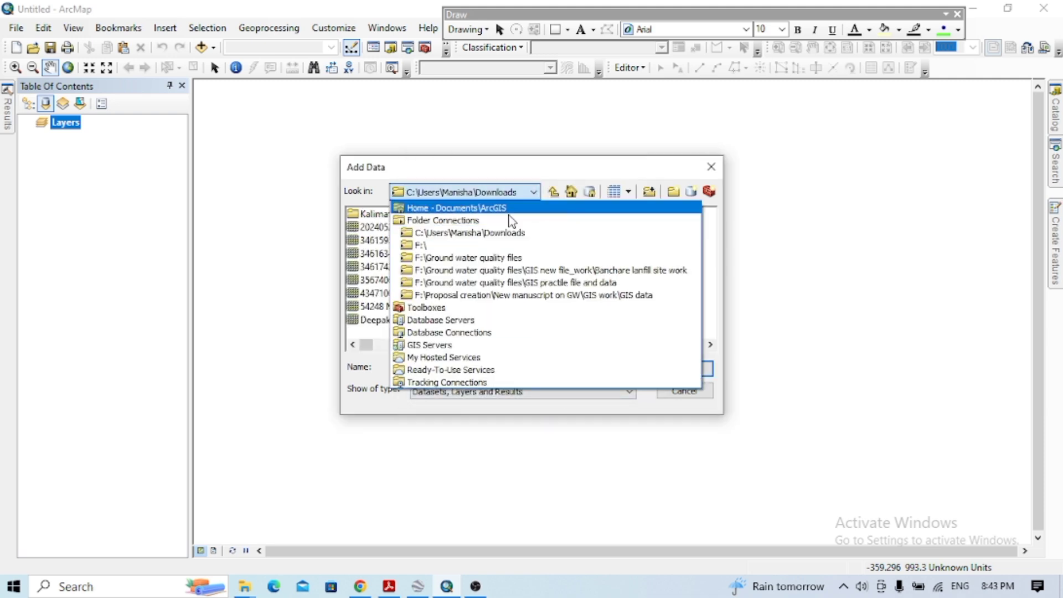
pyautogui.click(469, 232)
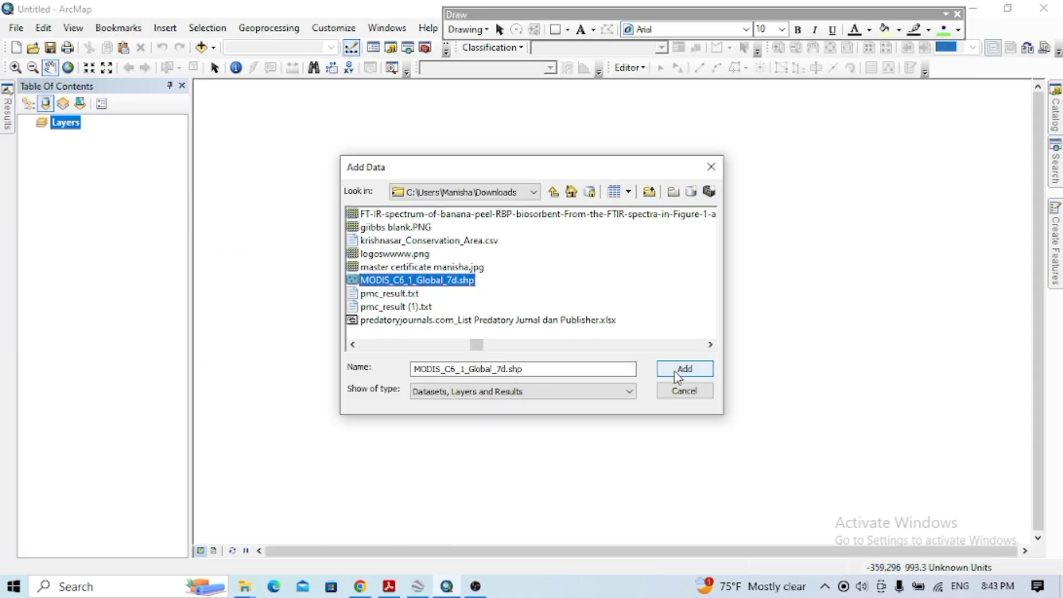
pyautogui.click(684, 368)
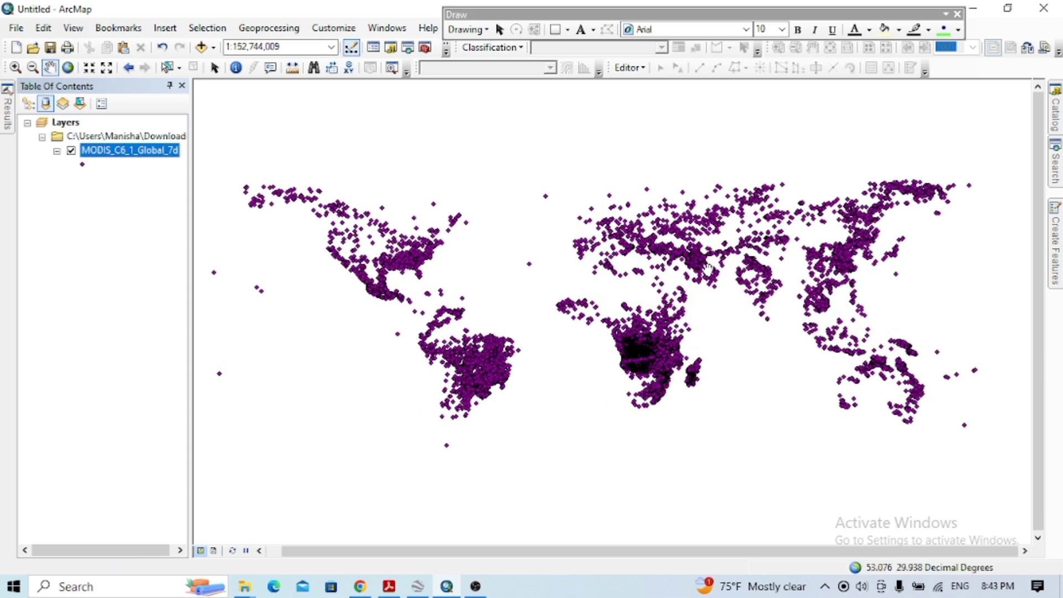
pyautogui.moveTo(454, 281)
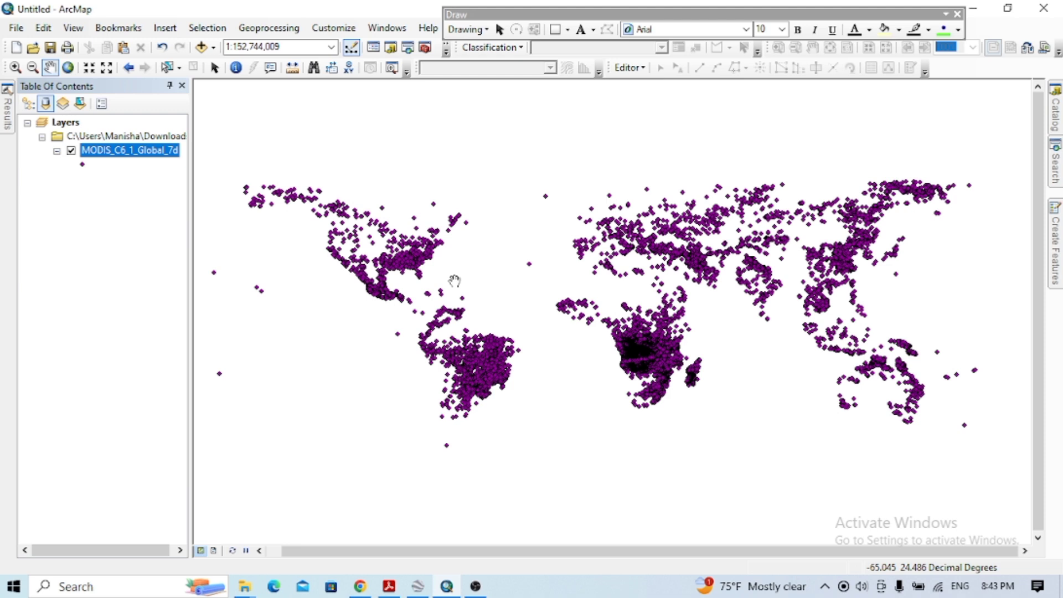
pyautogui.moveTo(270, 226)
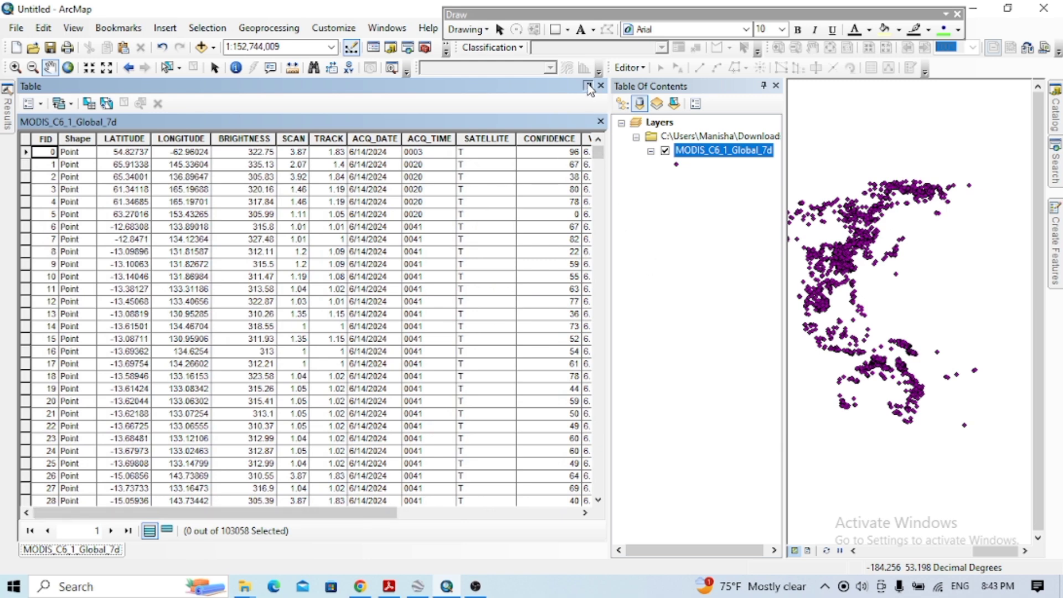
pyautogui.click(599, 87)
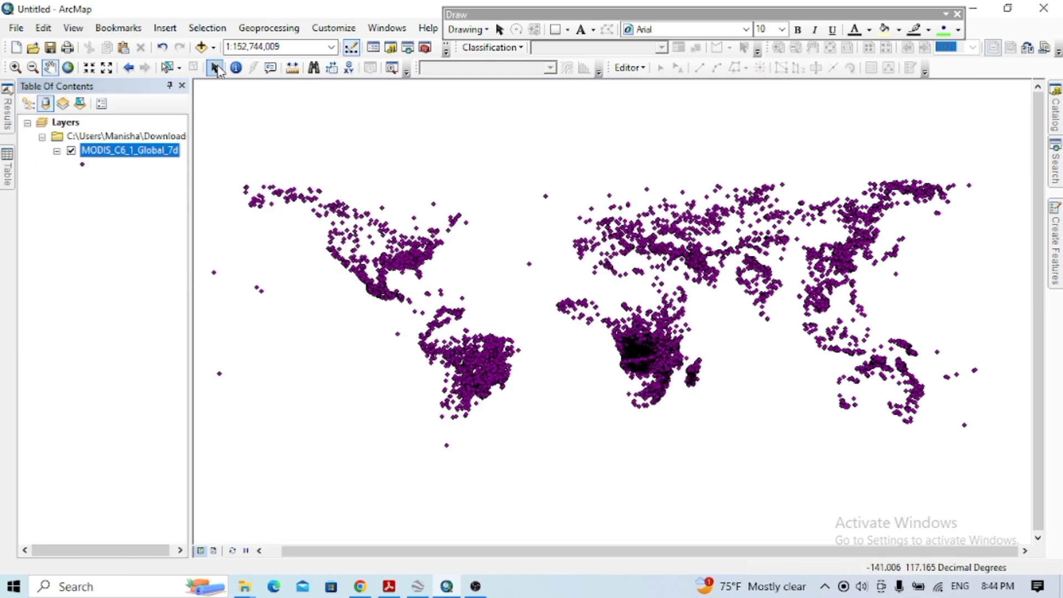
pyautogui.moveTo(201, 46)
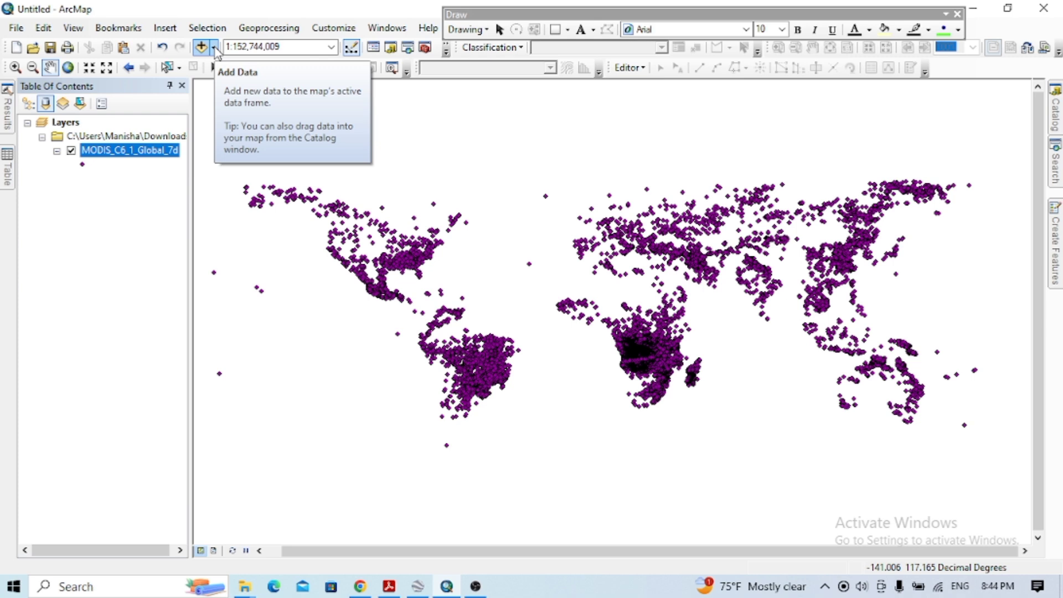
# - Add the Imagery with Labels basemap and give the fire points a red symbol
pyautogui.click(215, 47)
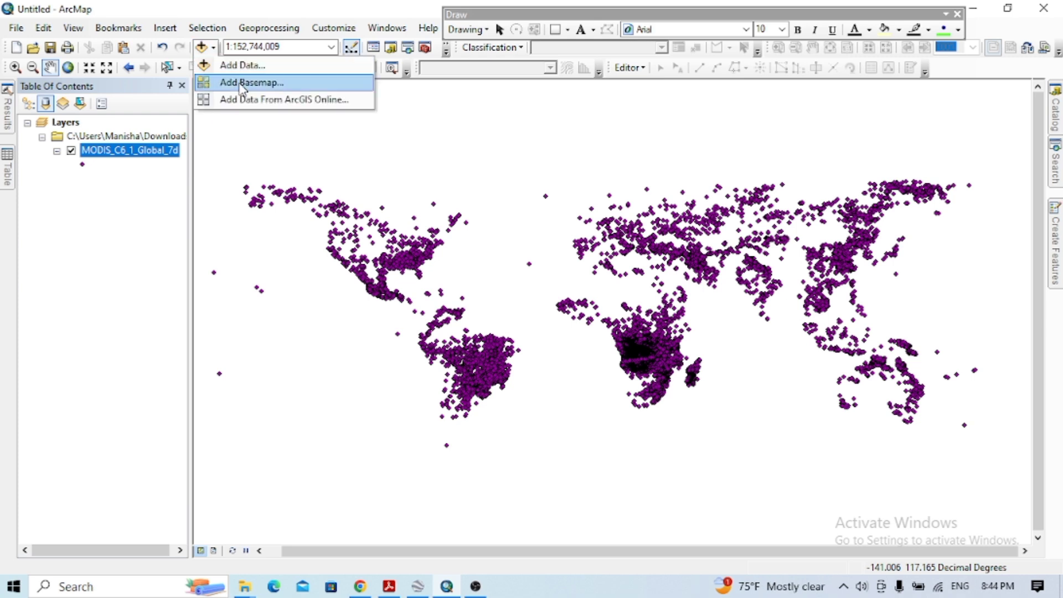
pyautogui.click(251, 82)
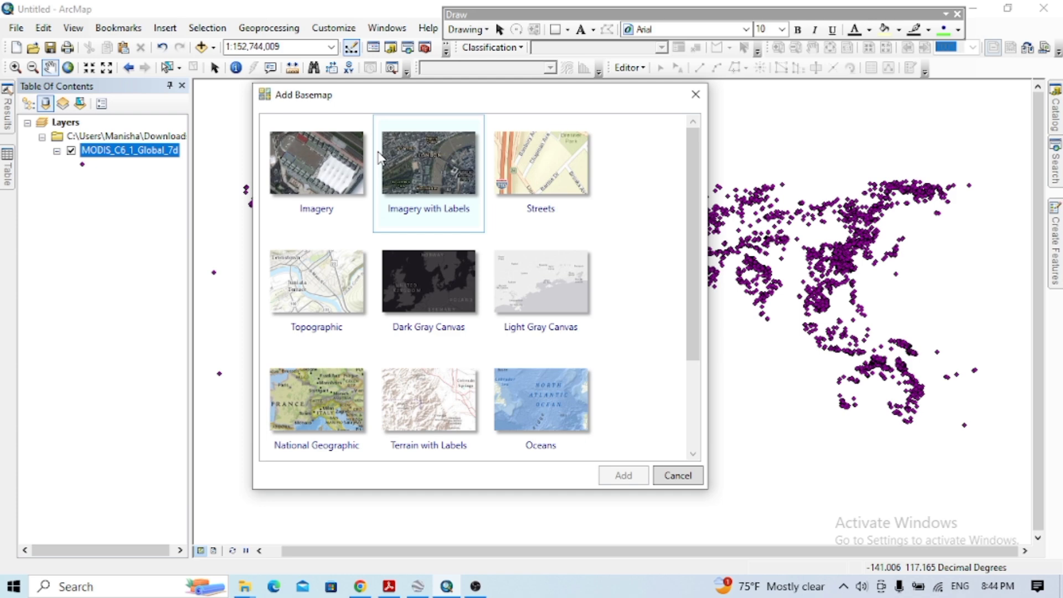
pyautogui.click(676, 474)
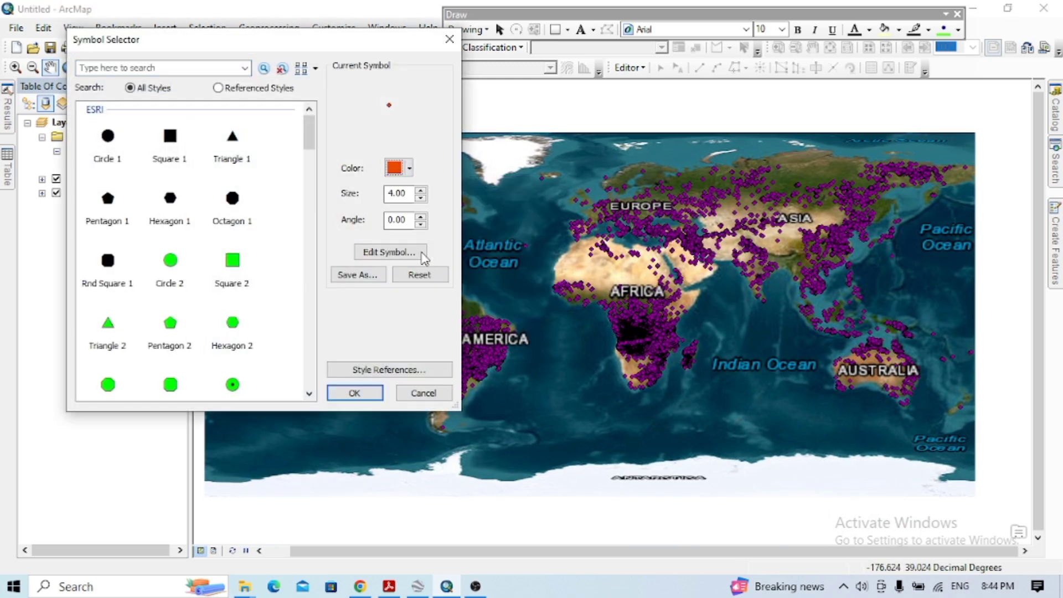
pyautogui.click(353, 393)
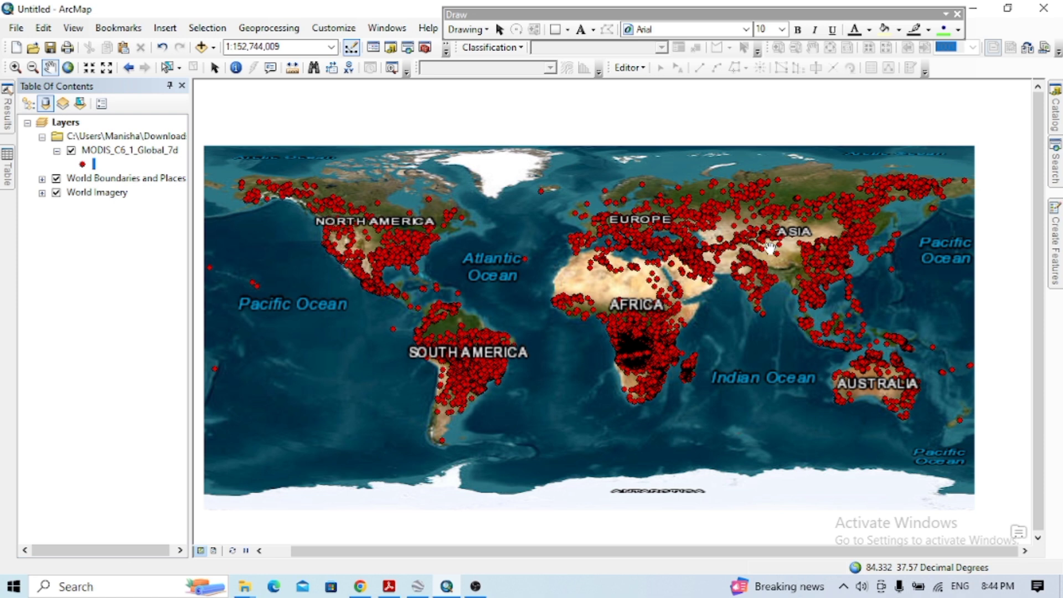
pyautogui.moveTo(592, 345)
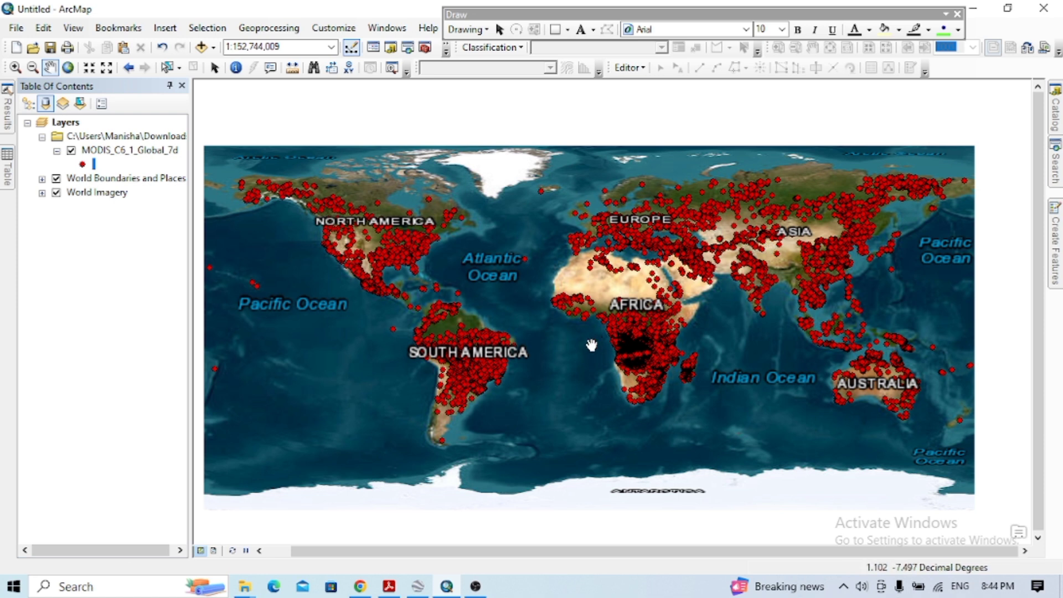